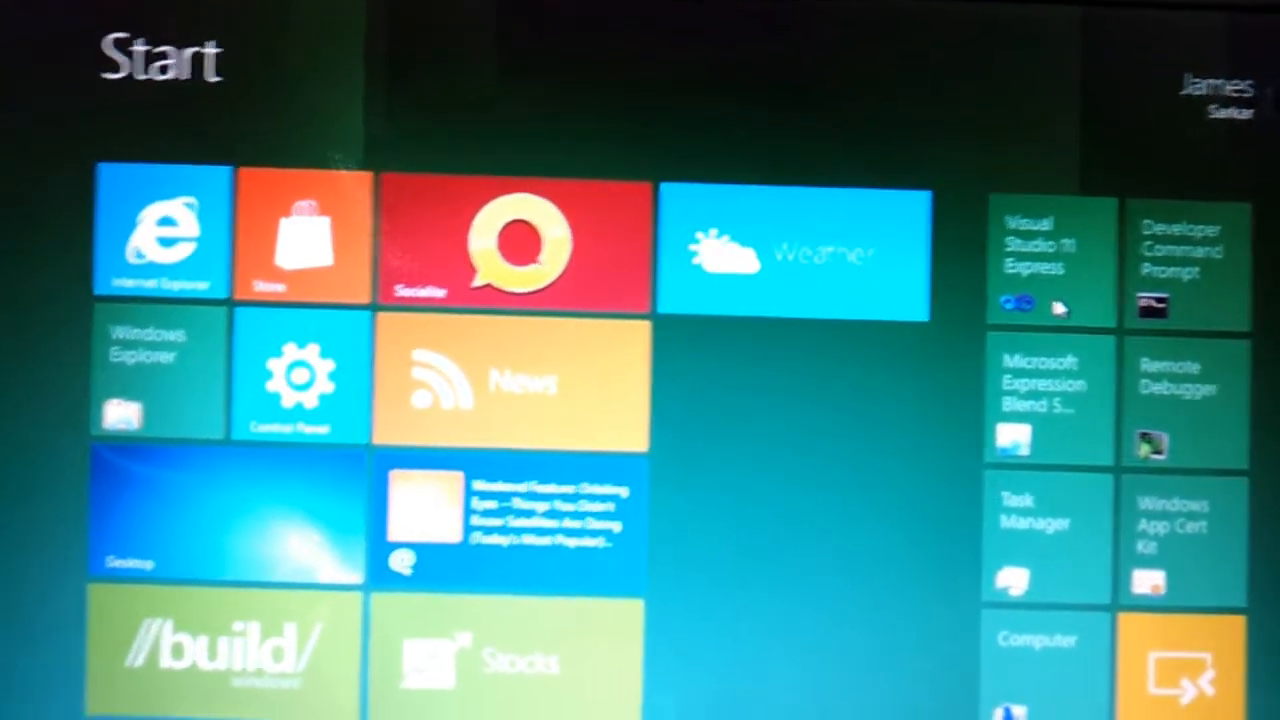
Launch Visual Studio 11 Express from the Start screen and begin a new project.
{"action": "left_click", "coordinate": [1046, 262]}
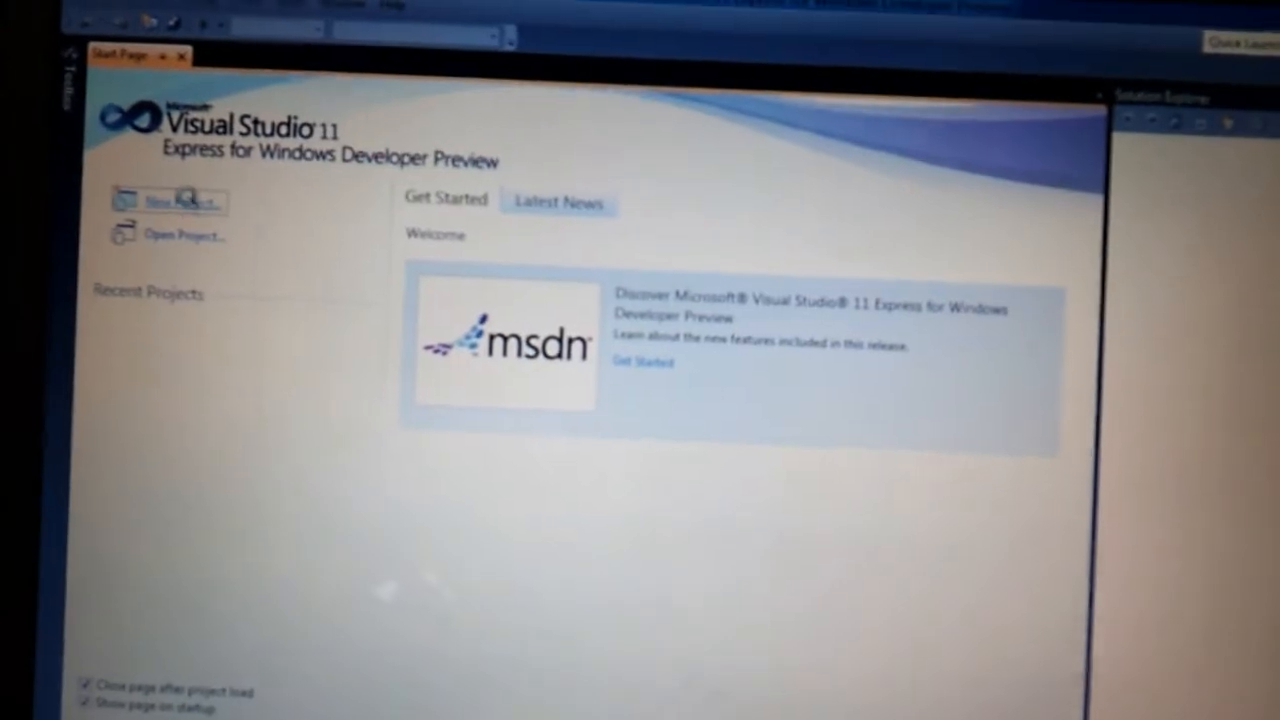
{"action": "left_click", "coordinate": [180, 200]}
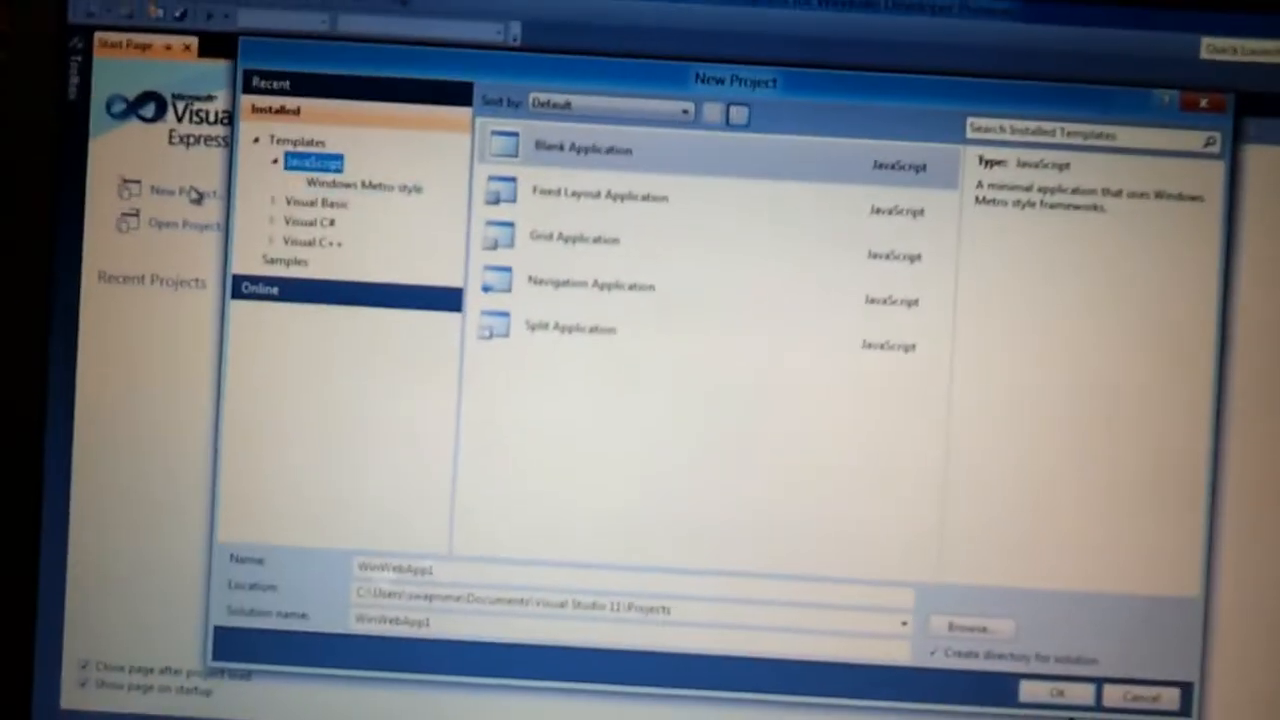